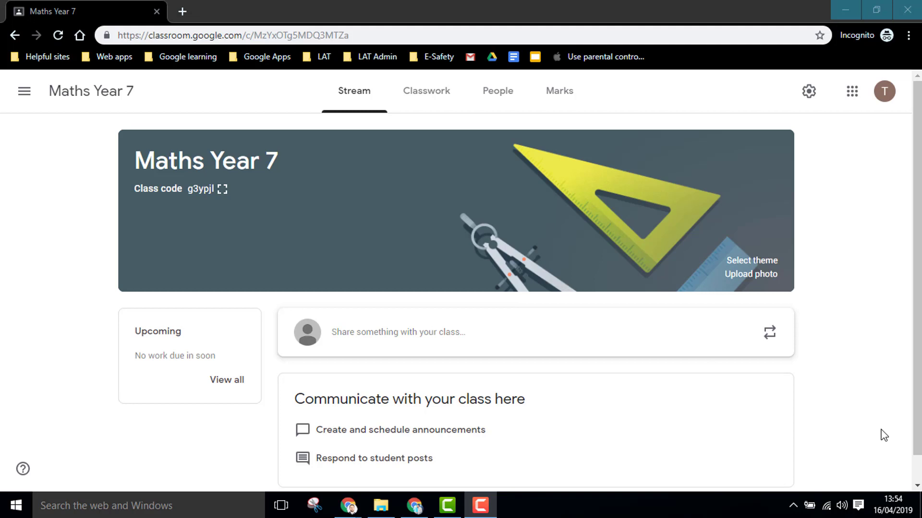
mouse_move(838, 353)
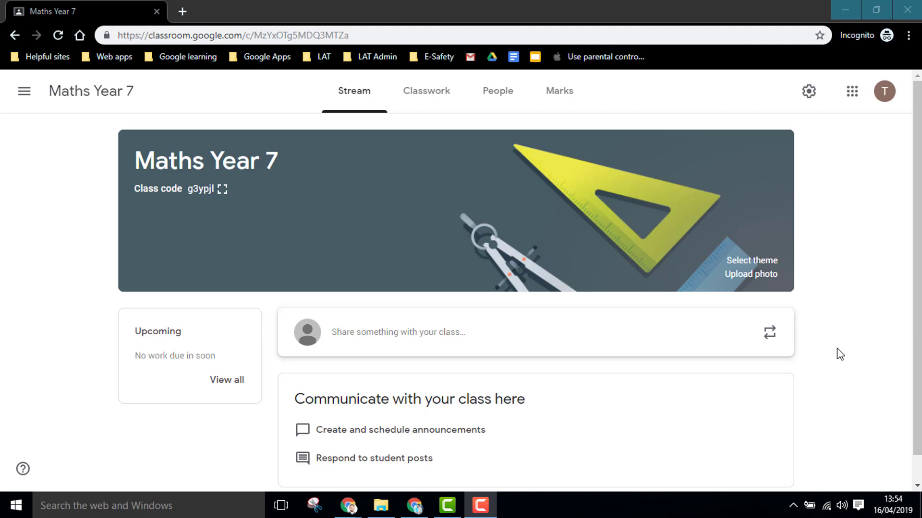
mouse_move(503, 102)
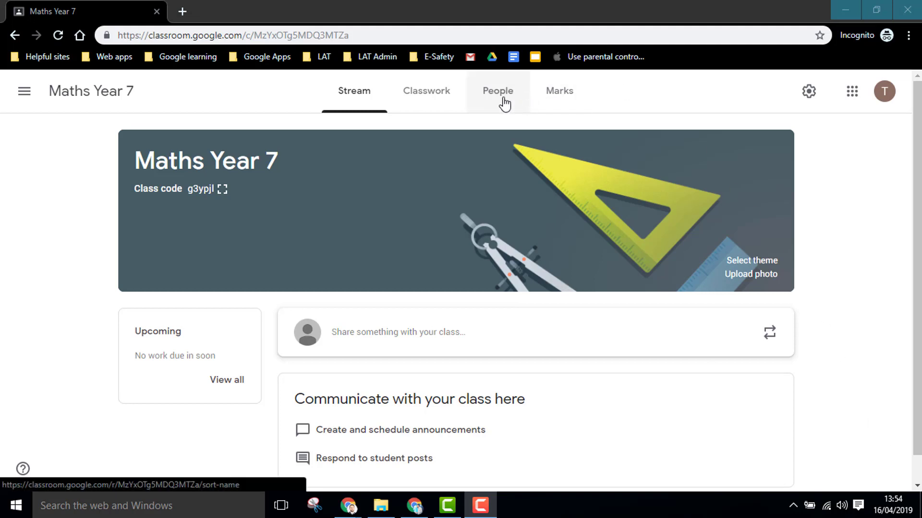
Step: Show the People list of teachers and students for Maths Year 7
left_click(497, 90)
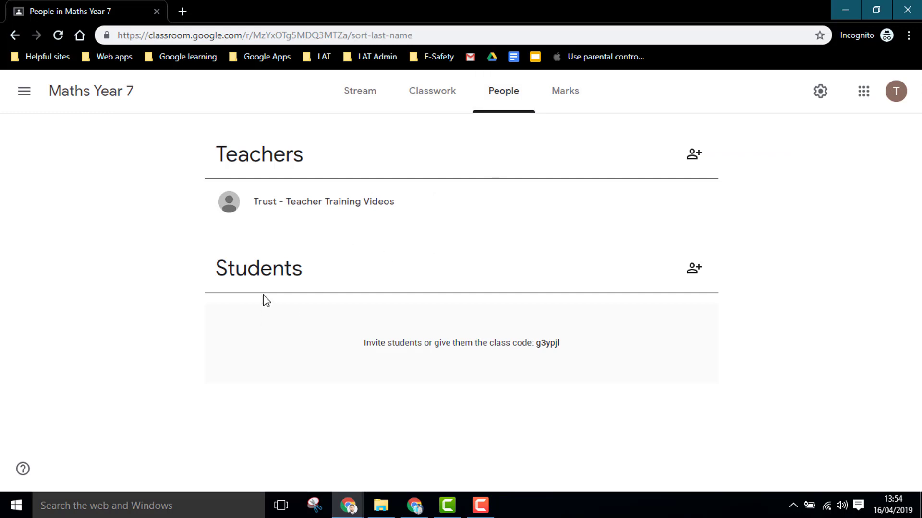
mouse_move(695, 269)
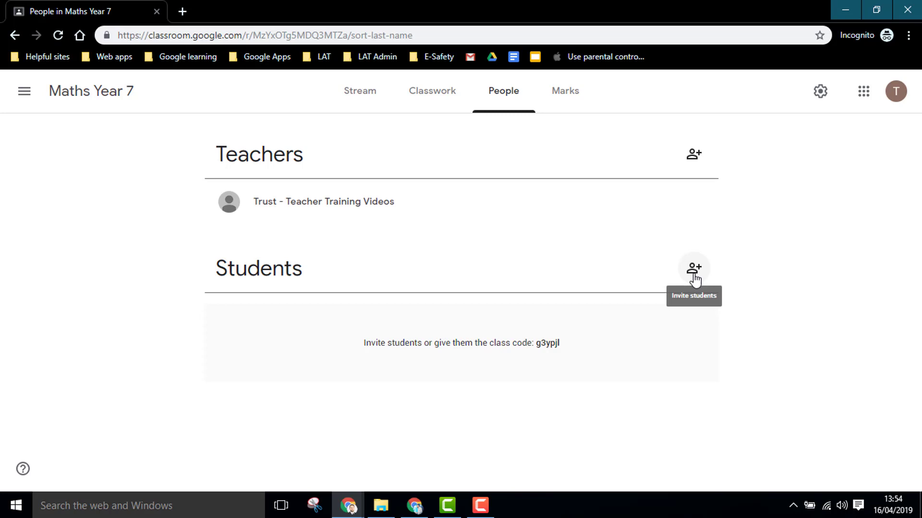
Step: Invite the student training account found by searching 'student' so it appears as invited
left_click(693, 267)
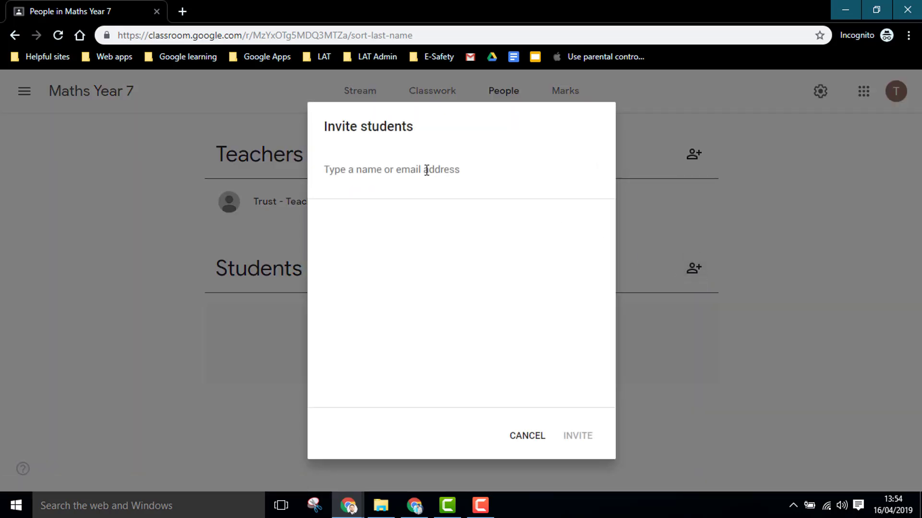
mouse_move(410, 177)
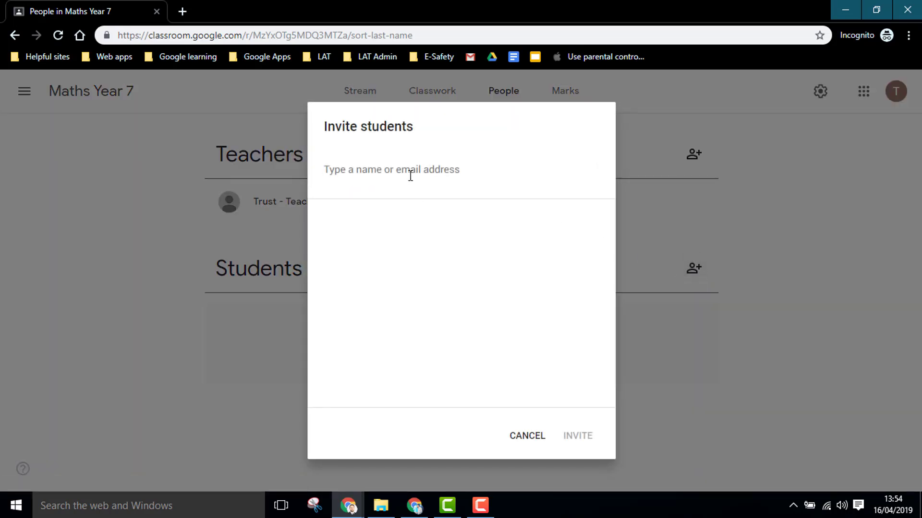
type("student")
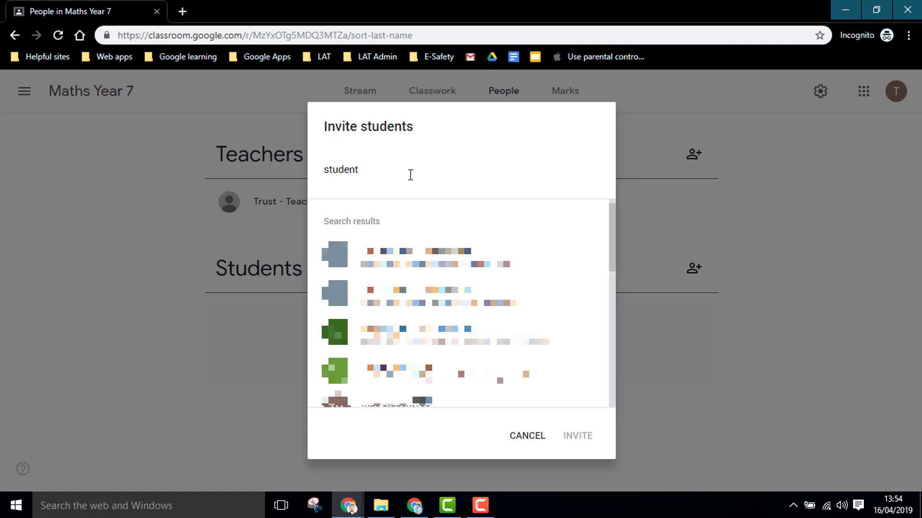
left_click(427, 254)
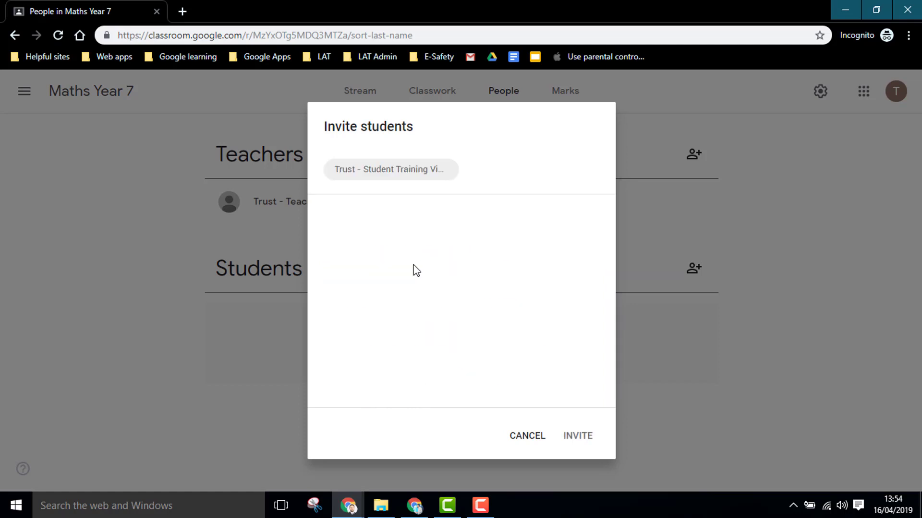
mouse_move(582, 467)
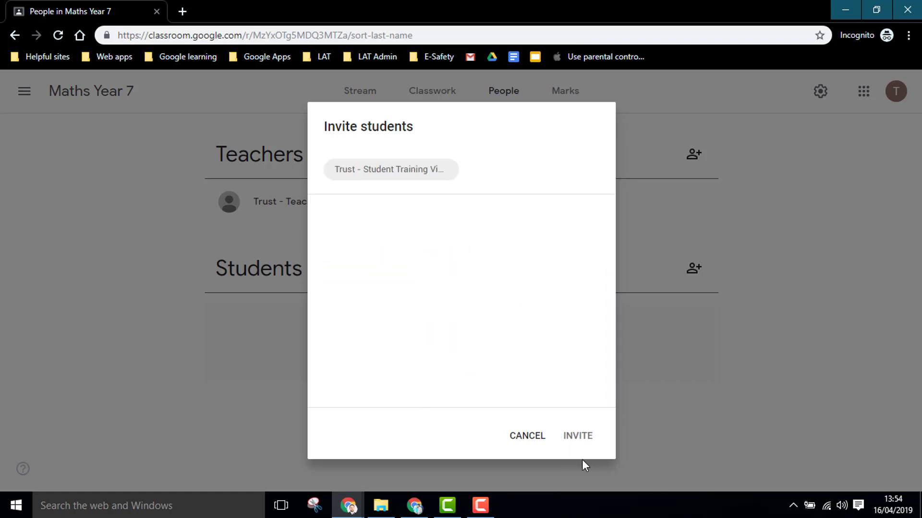
left_click(576, 436)
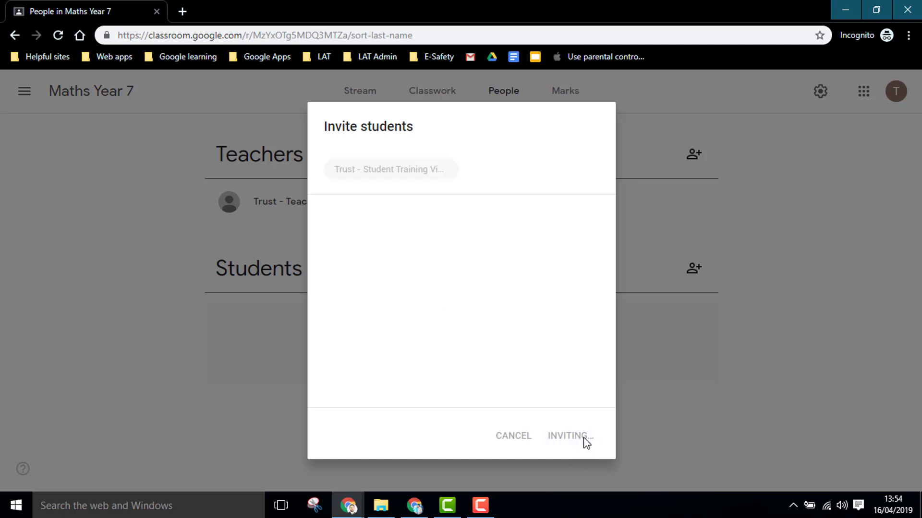
left_click(569, 436)
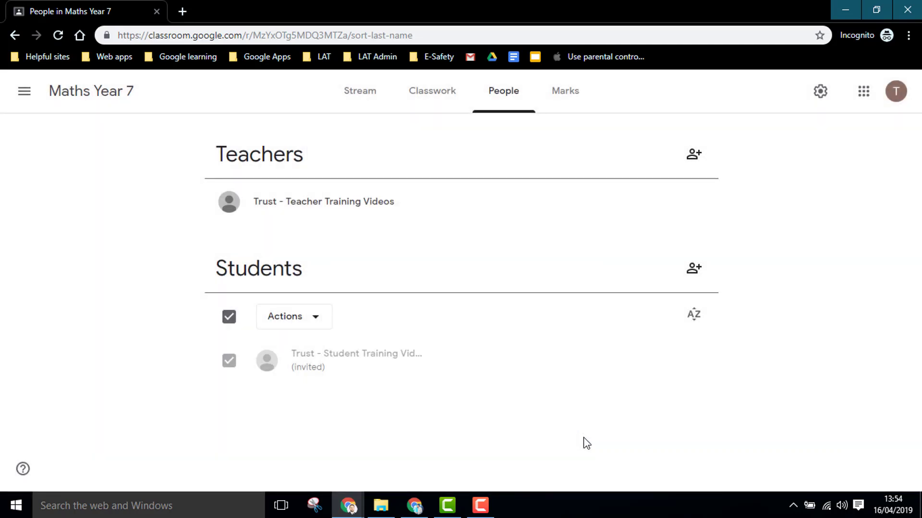
mouse_move(499, 430)
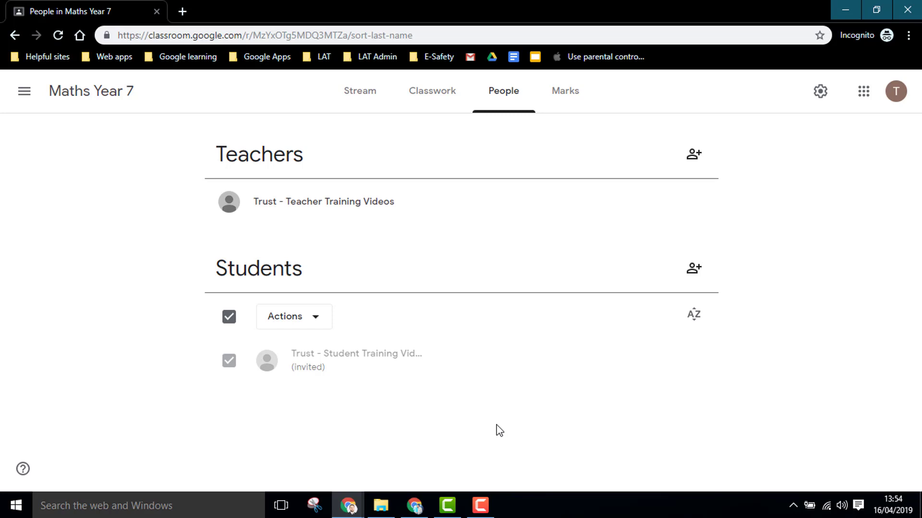
mouse_move(483, 426)
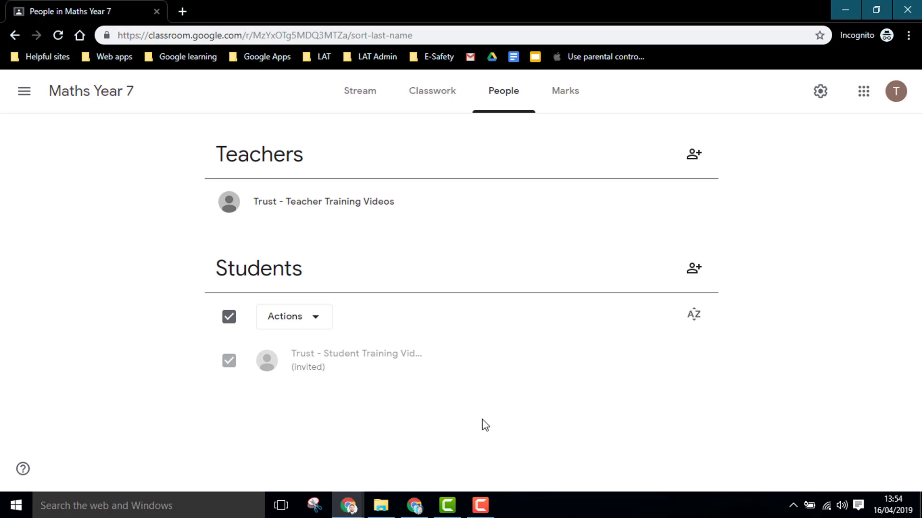
mouse_move(379, 354)
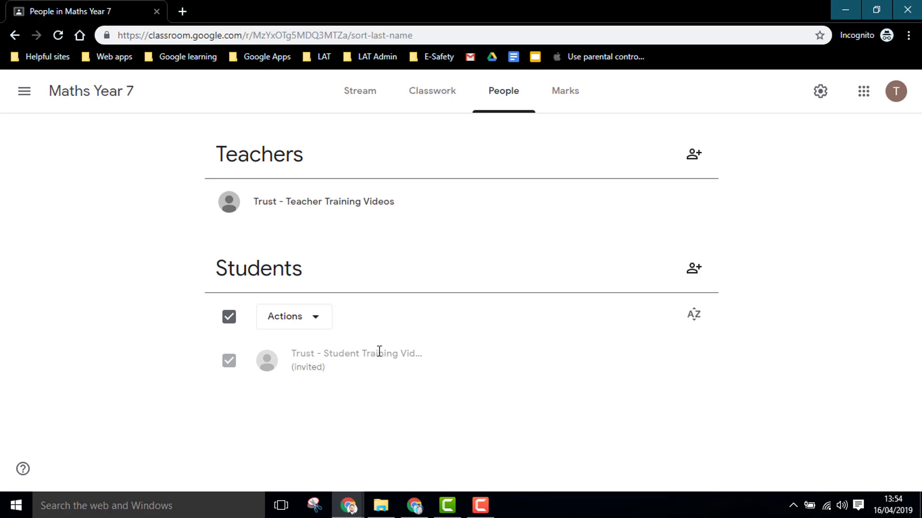
mouse_move(351, 90)
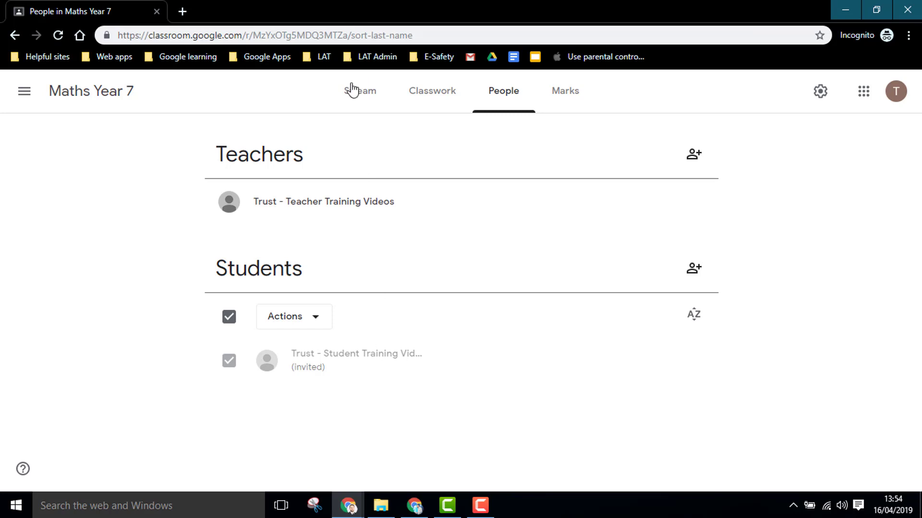
Step: Return to the Maths Year 7 Stream page with the class code banner
left_click(359, 90)
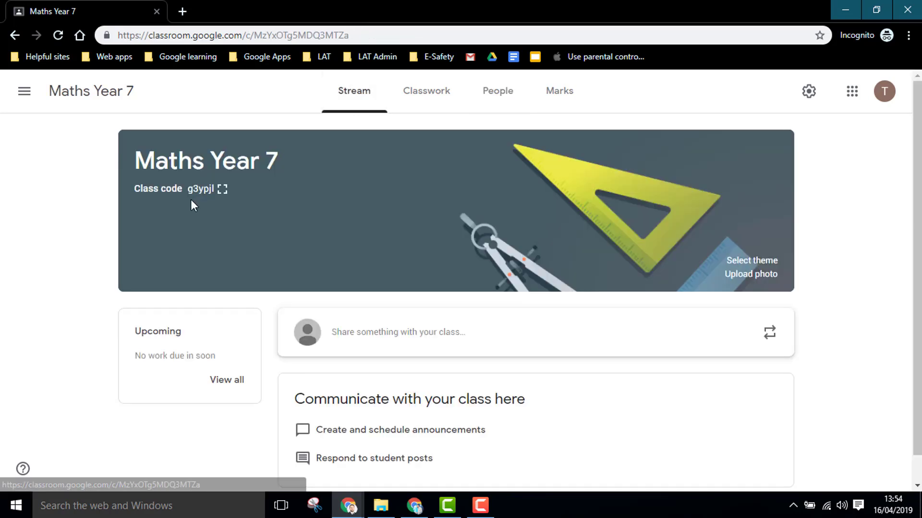
mouse_move(223, 189)
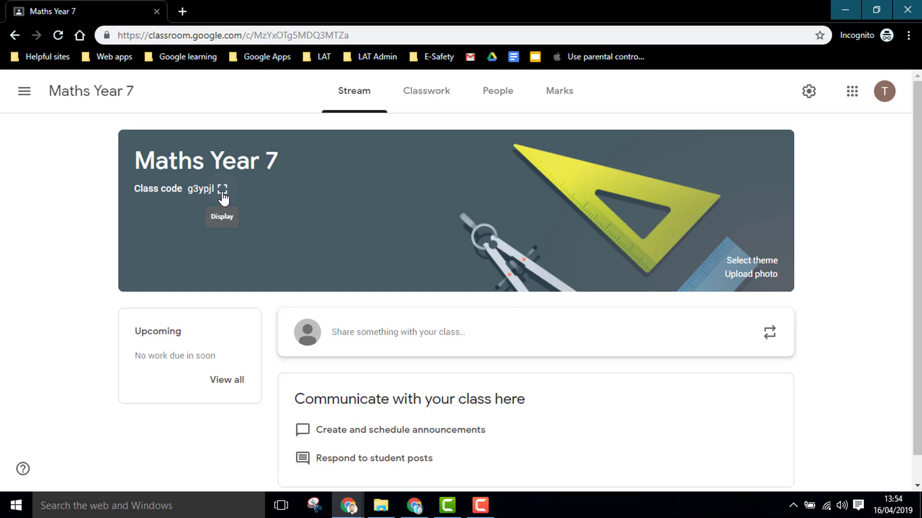
mouse_move(219, 201)
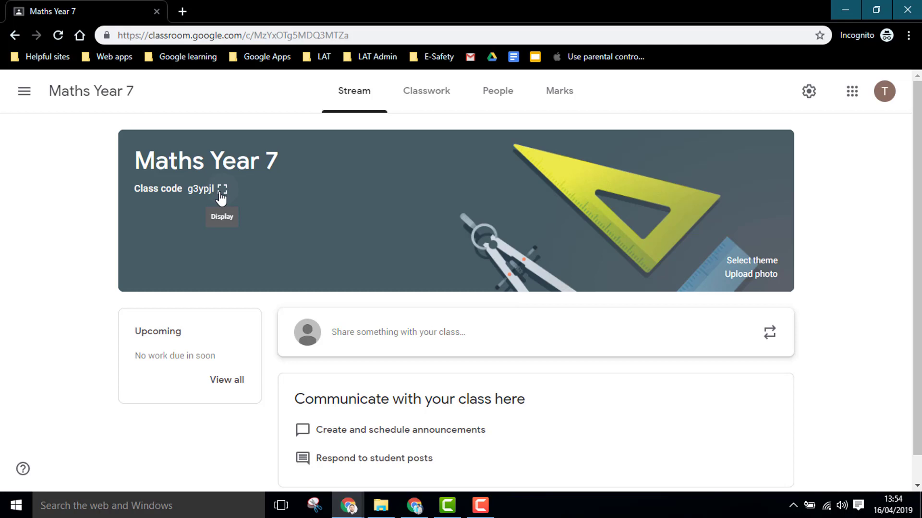
left_click(223, 188)
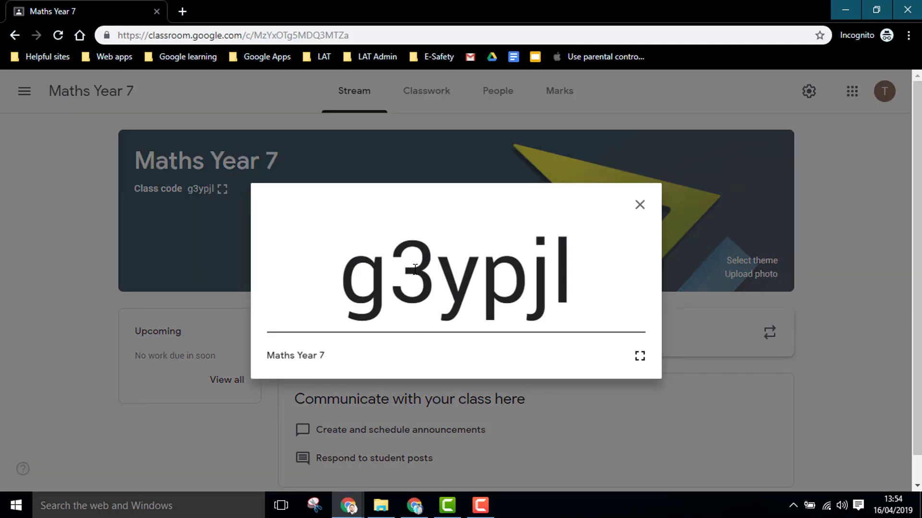
mouse_move(640, 356)
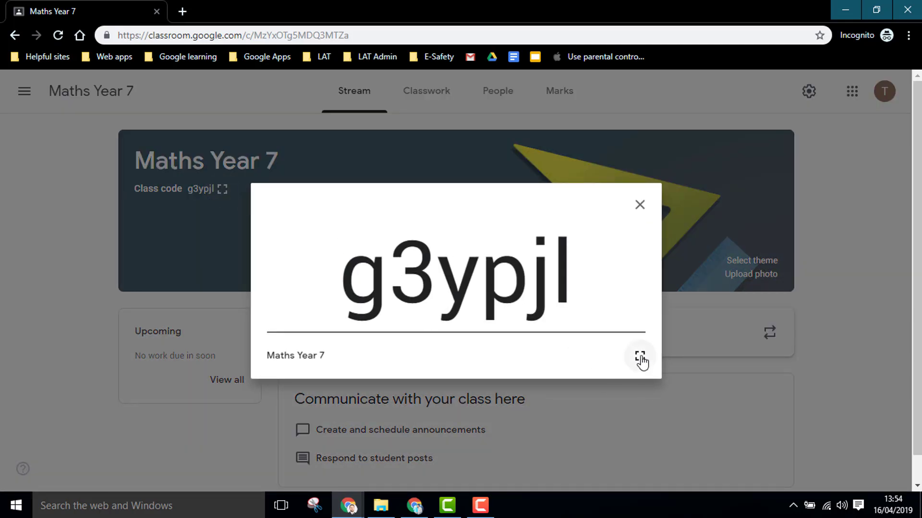
Step: Expand the class code g3ypjl pop-up to fill the whole screen
left_click(639, 356)
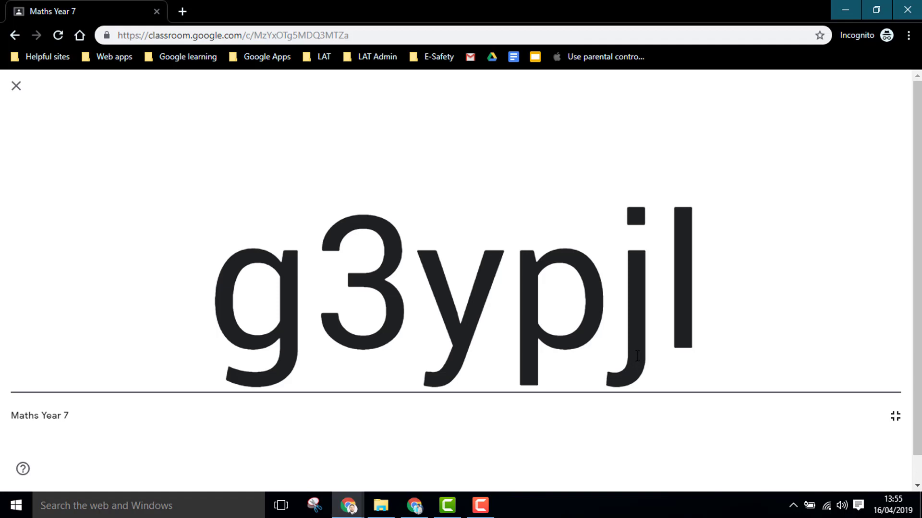
mouse_move(276, 168)
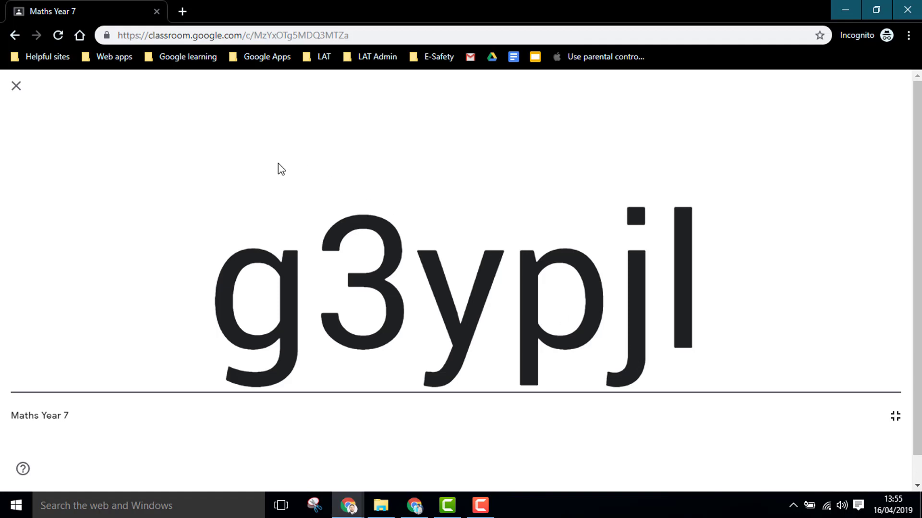
mouse_move(144, 134)
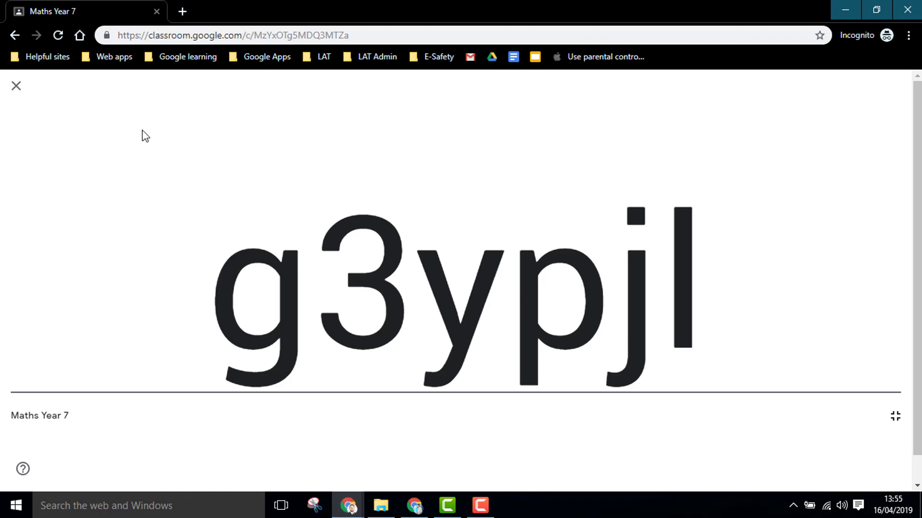